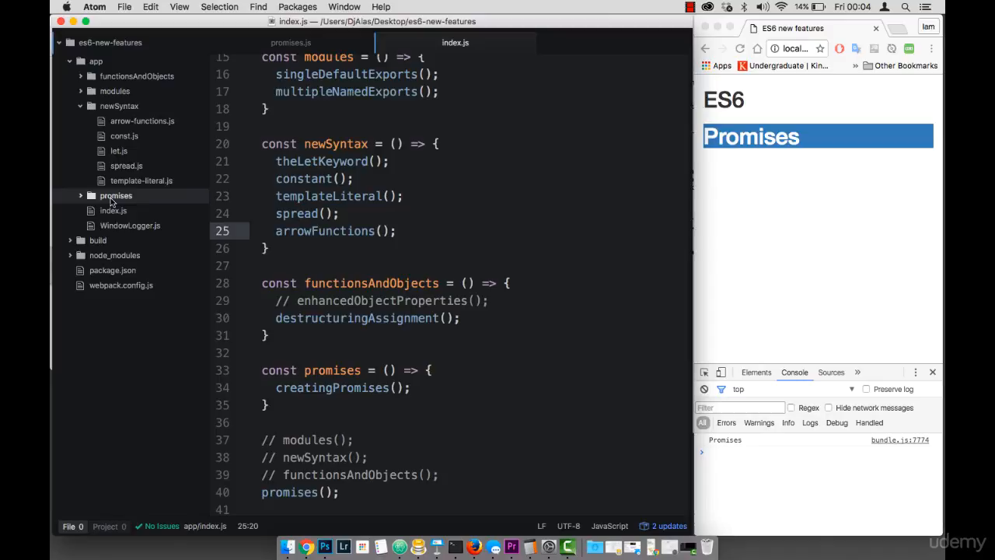
# Check the creatingPromises import in index.js and return to promises.js to add code inside its exported function.
pyautogui.click(131, 210)
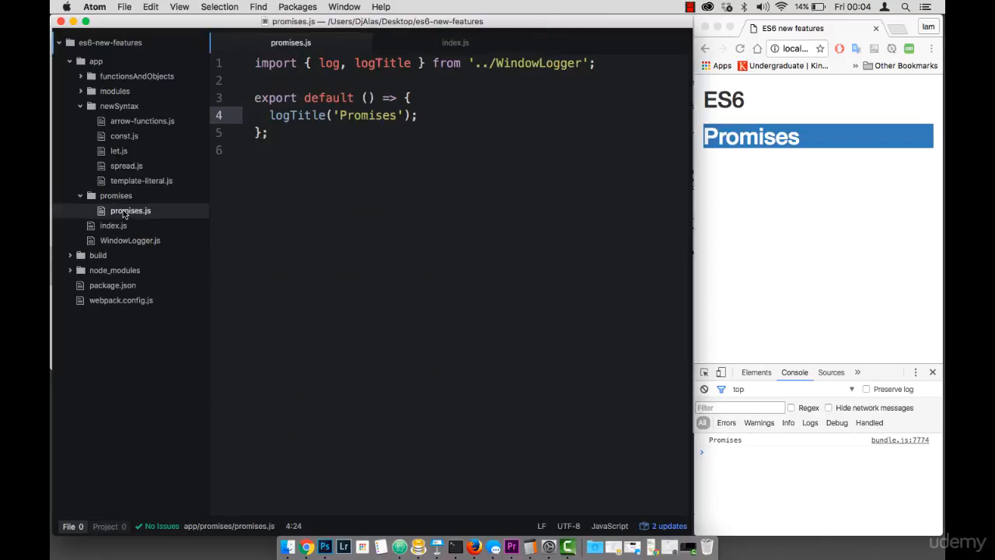
pyautogui.moveTo(156, 253)
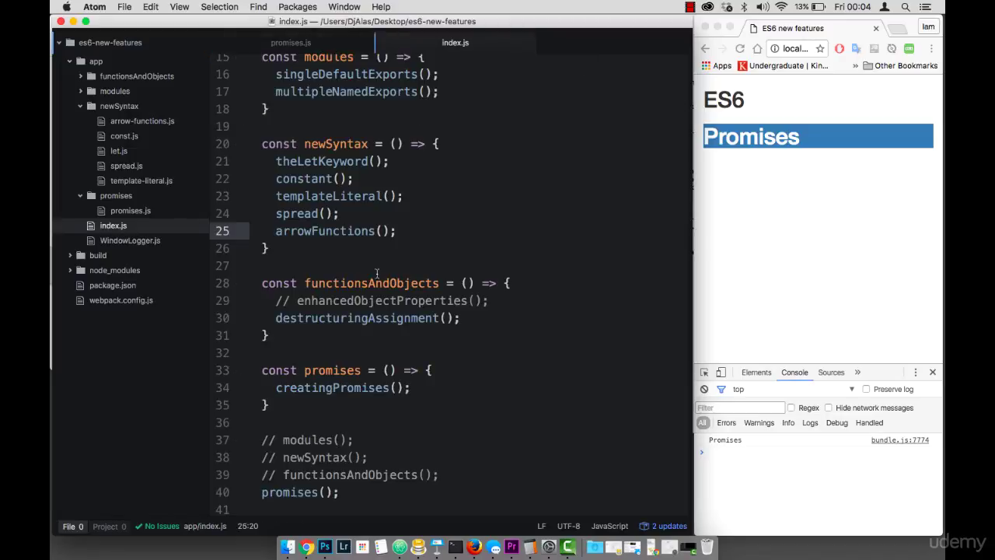
pyautogui.scroll(3)
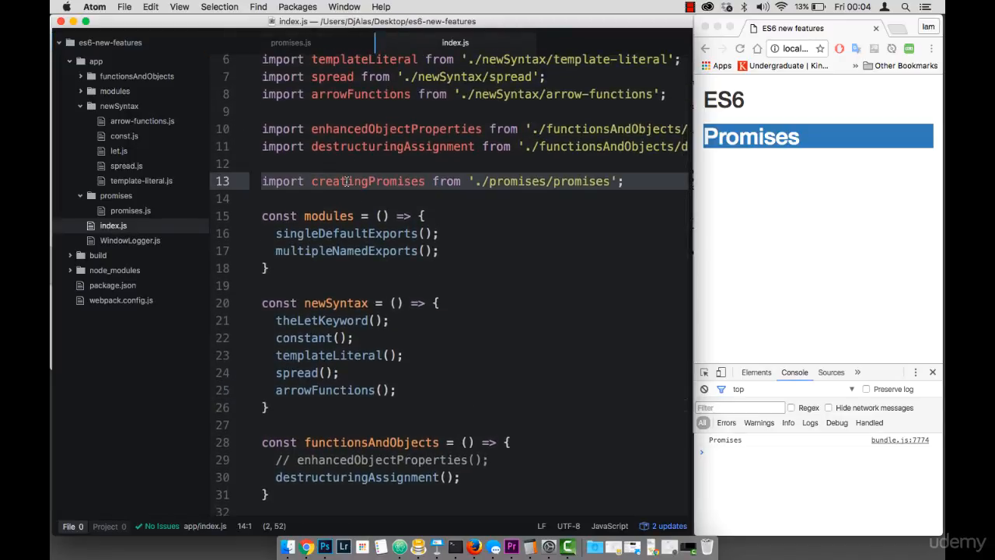
pyautogui.scroll(-3)
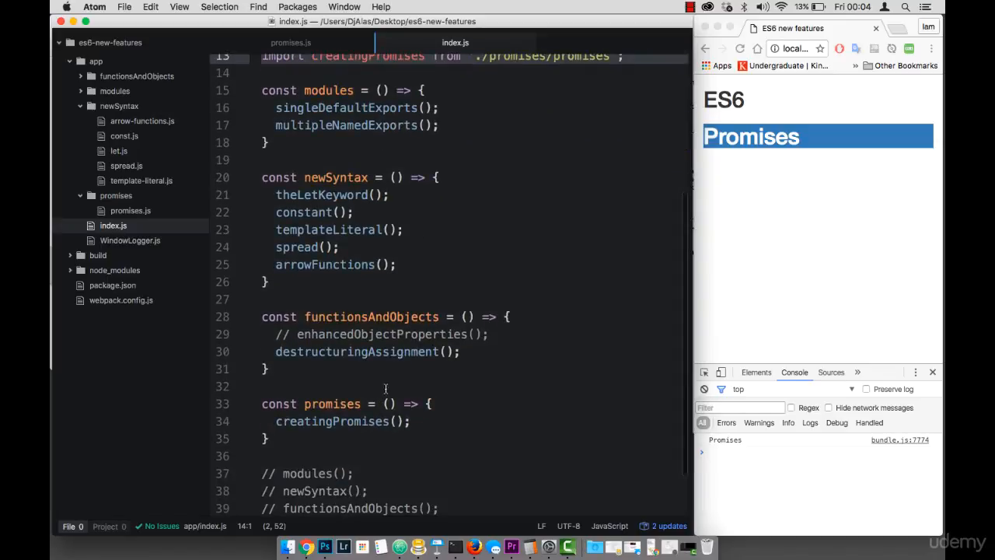
pyautogui.click(356, 420)
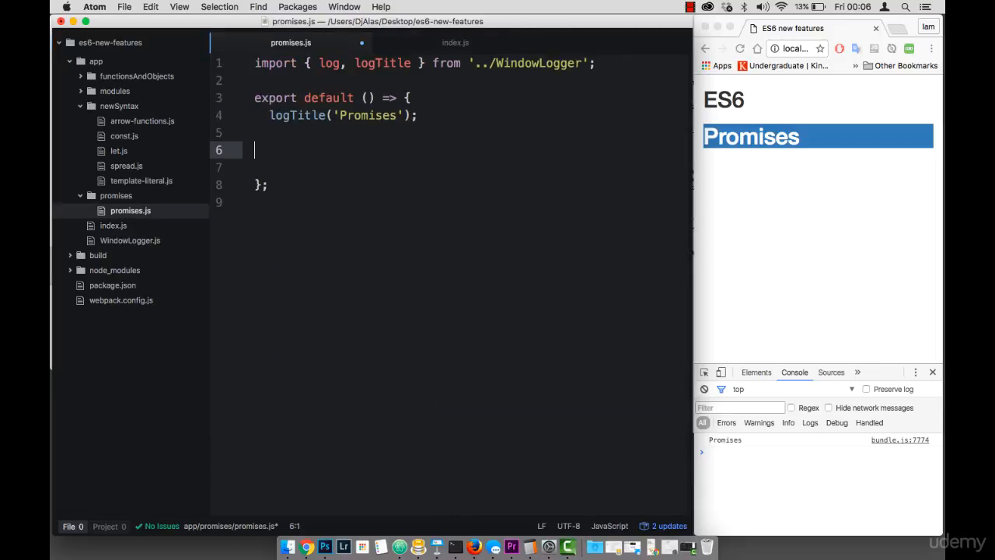
# Write const promise = new Promise((resolve, reject) => { }) and begin a setTimeout inside its body.
pyautogui.write('const promise = new')
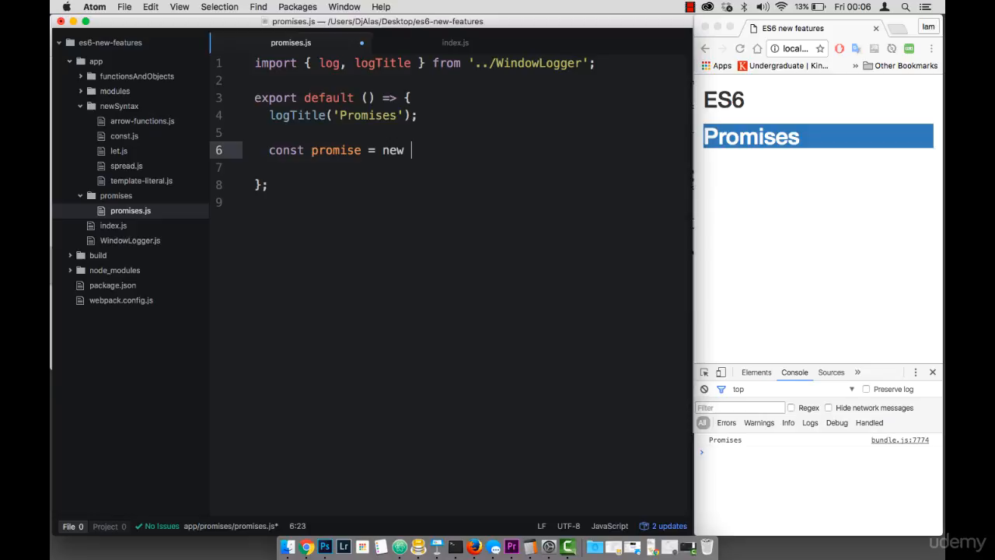
pyautogui.write('Promise(')
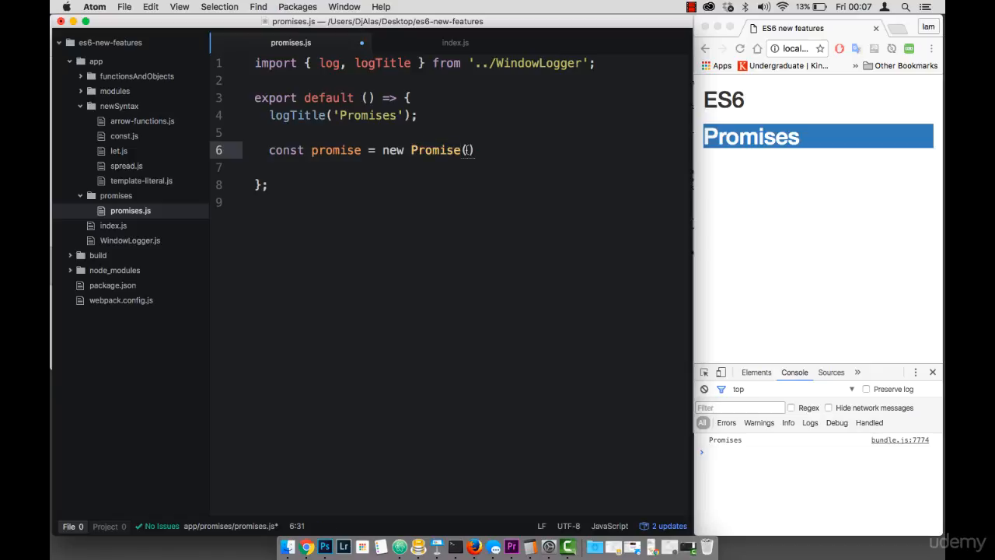
pyautogui.write('(')
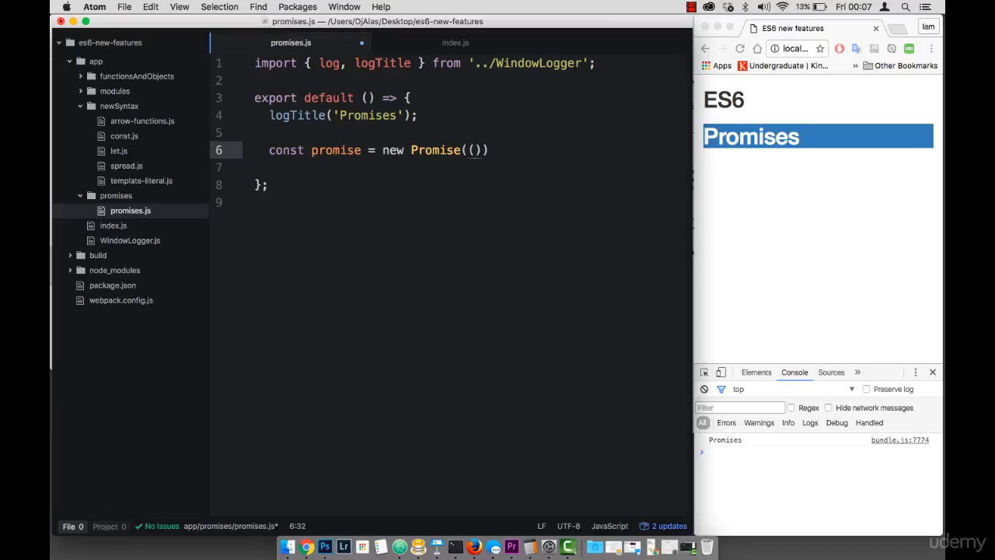
pyautogui.write('resolve')
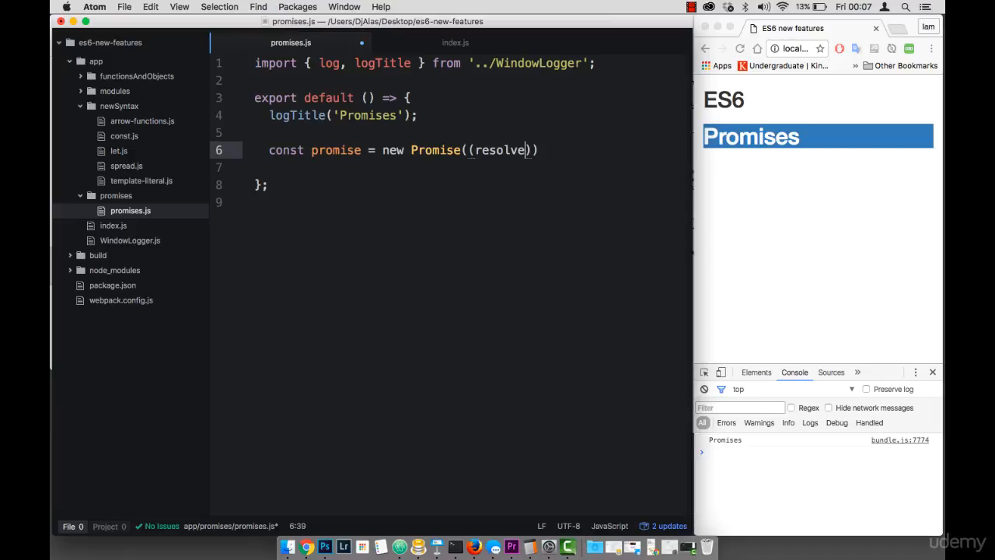
pyautogui.write(', reject')
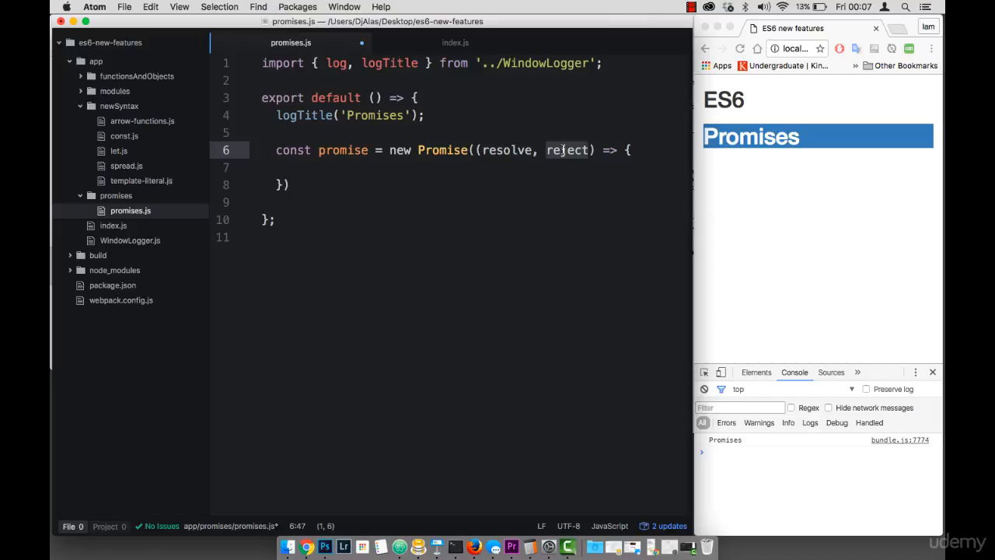
pyautogui.click(290, 168)
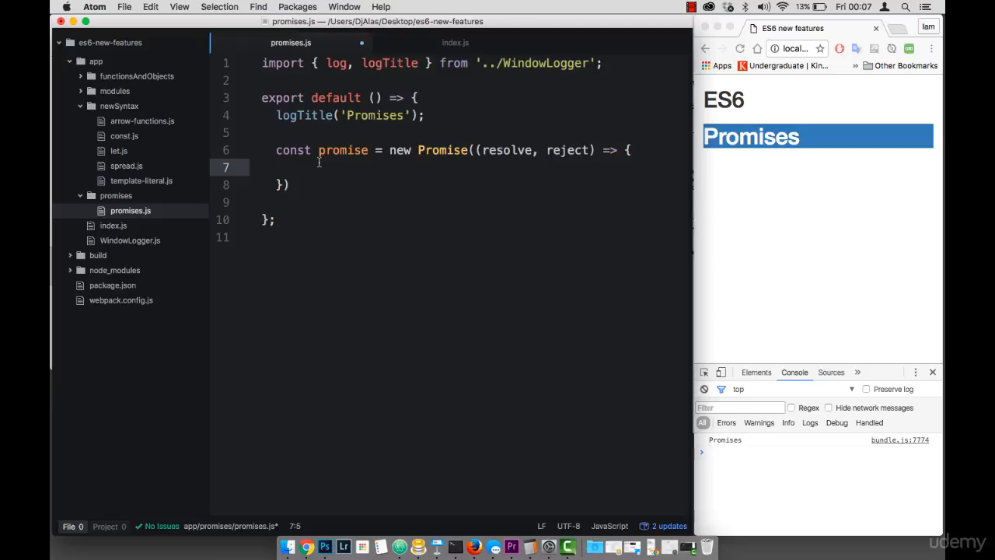
pyautogui.write('setTimeo')
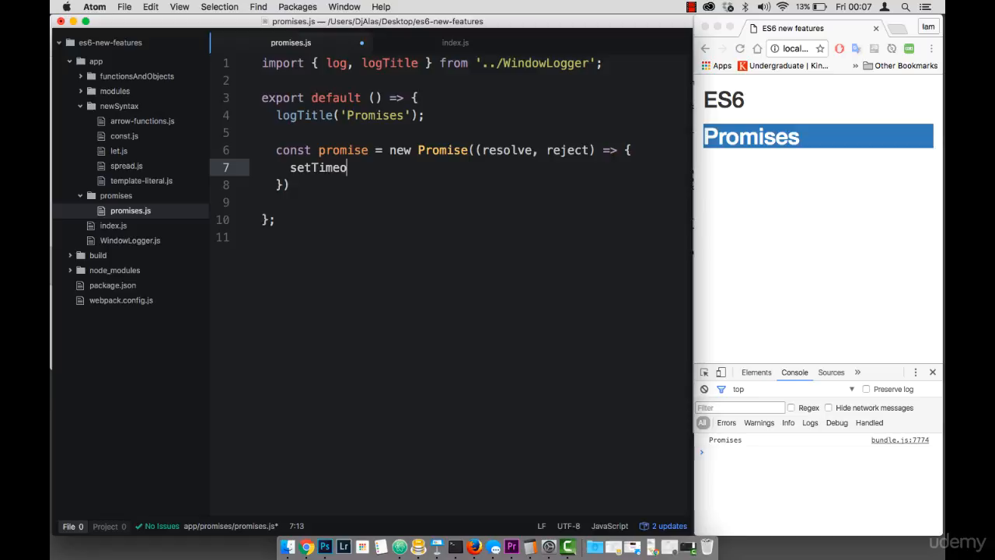
# Complete setTimeout(function() { }, 3000) inside the promise executor.
pyautogui.write('ut(functio')
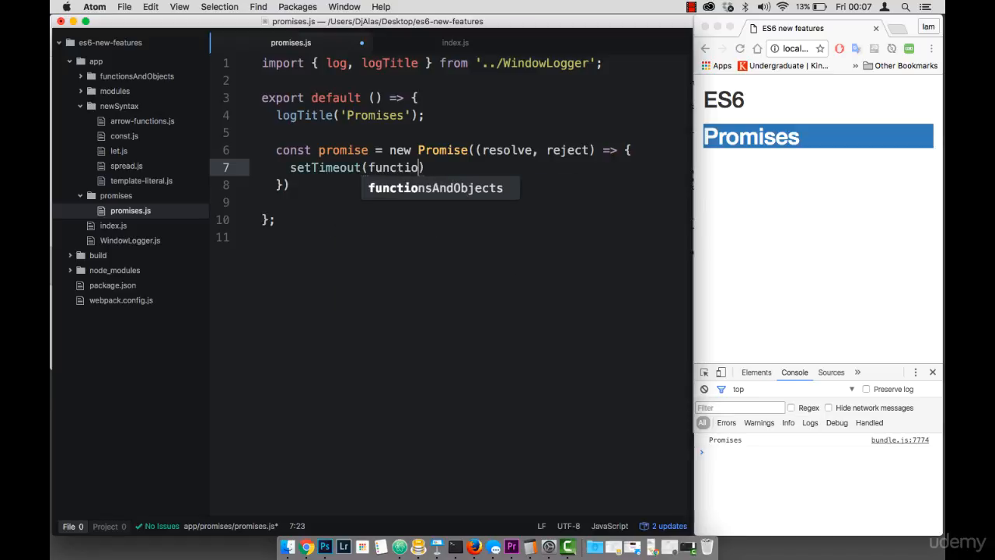
pyautogui.press('backspace')
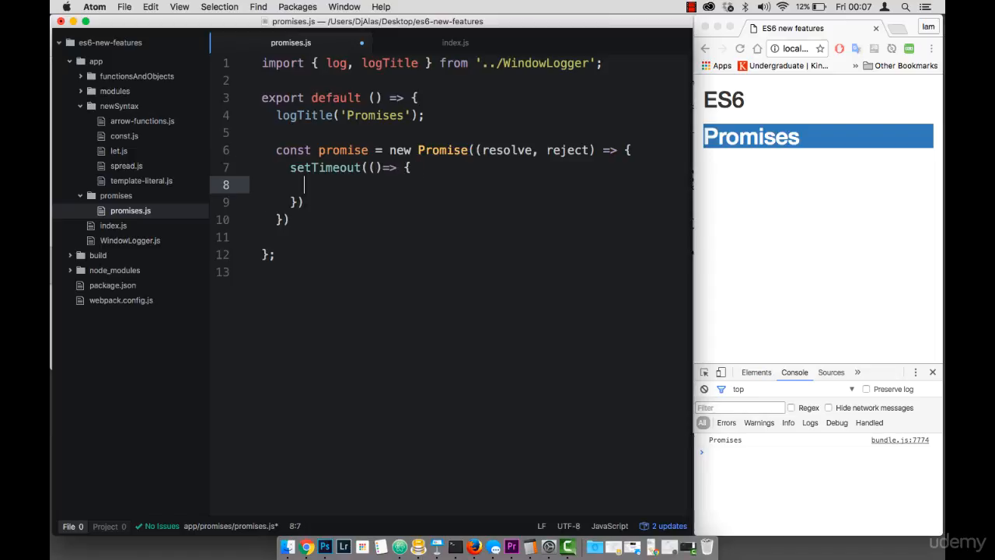
pyautogui.write(',')
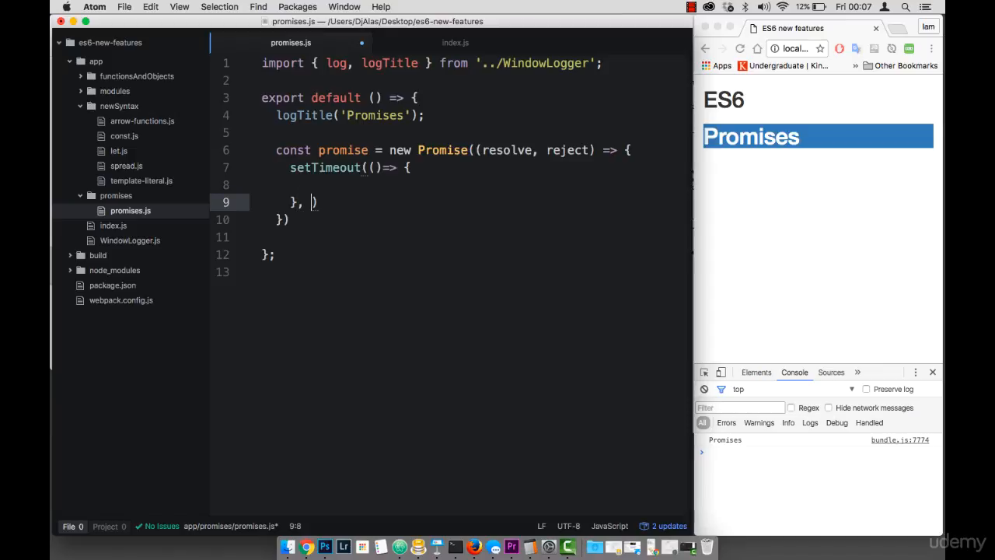
pyautogui.write('3000)')
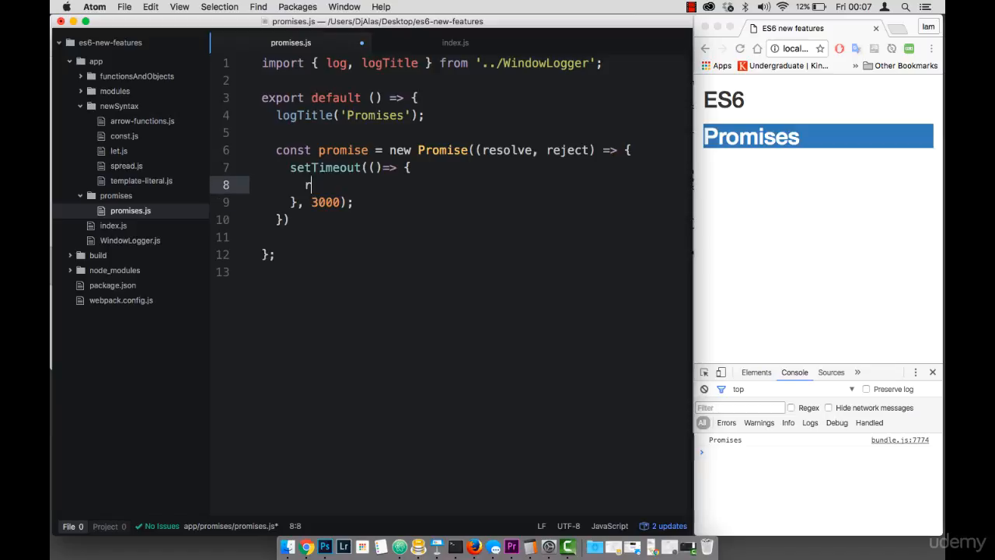
# Make the timeout call resolve("Data back from server");.
pyautogui.write('resolve()')
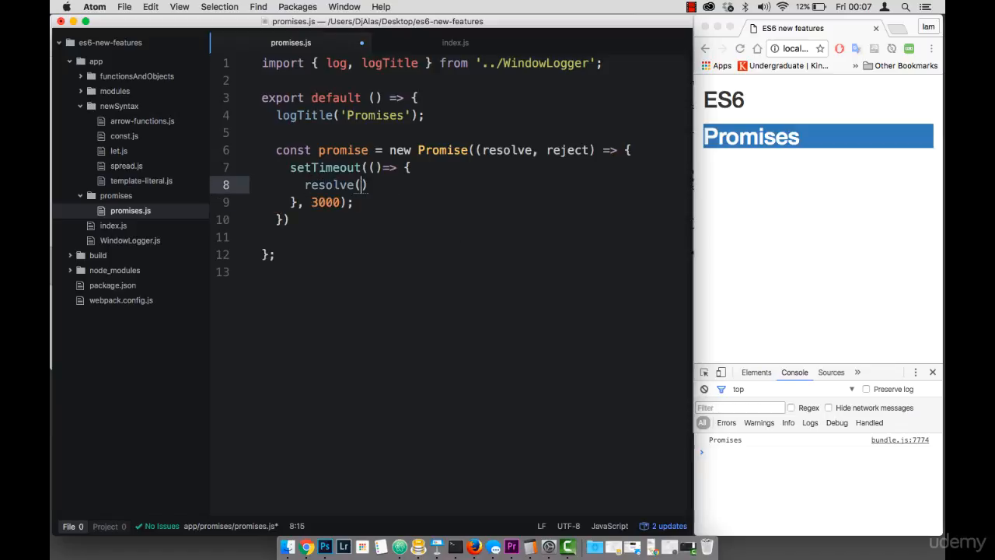
pyautogui.write('""')
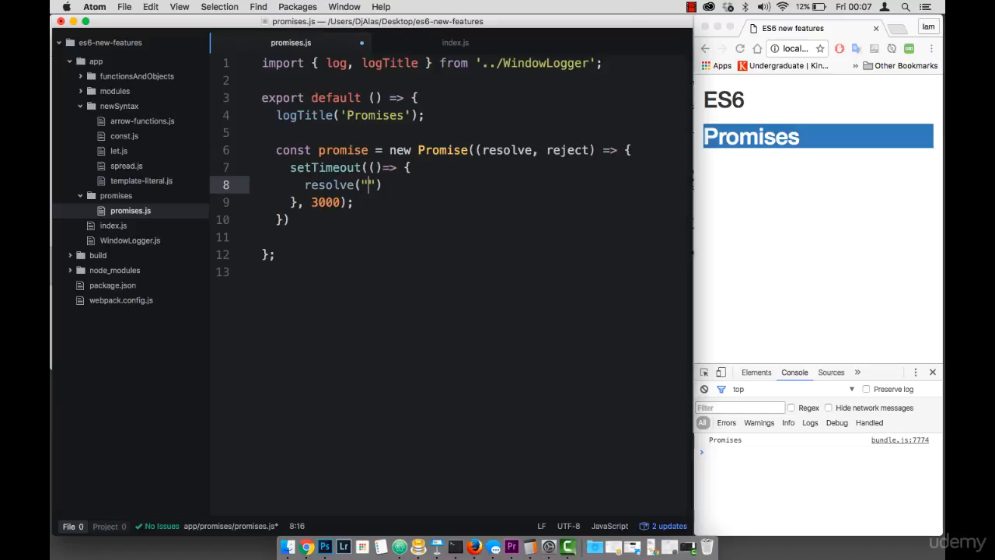
pyautogui.write('Data back from se')
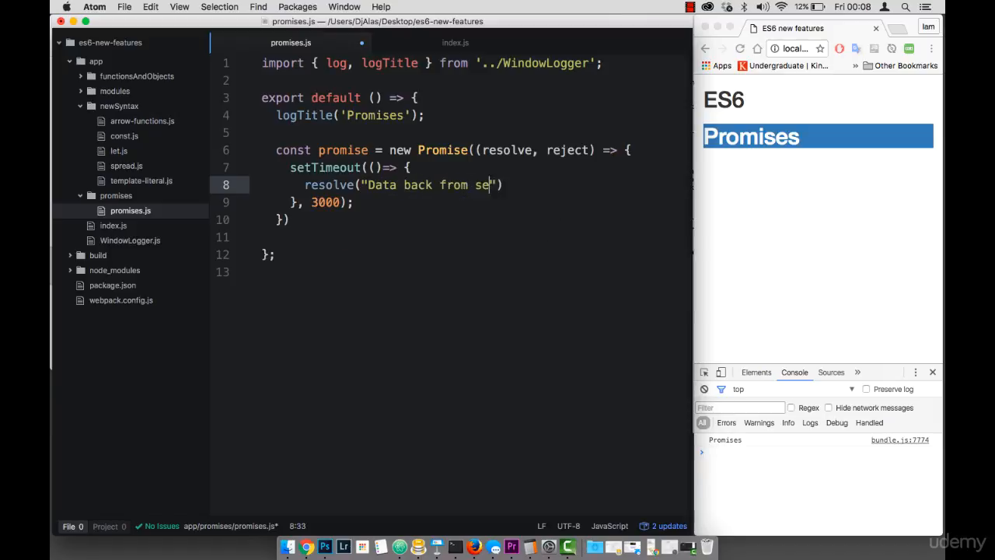
pyautogui.write('rver')
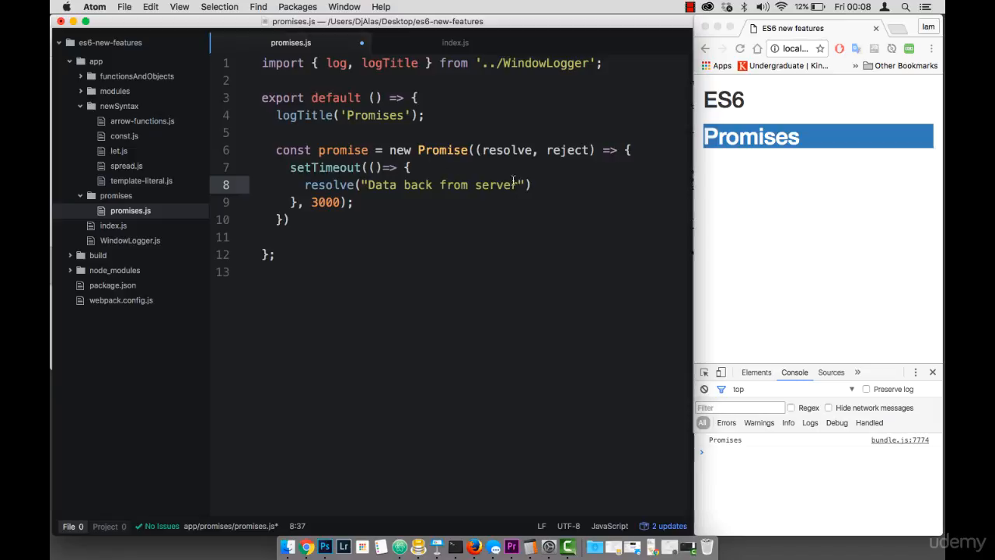
pyautogui.write(';')
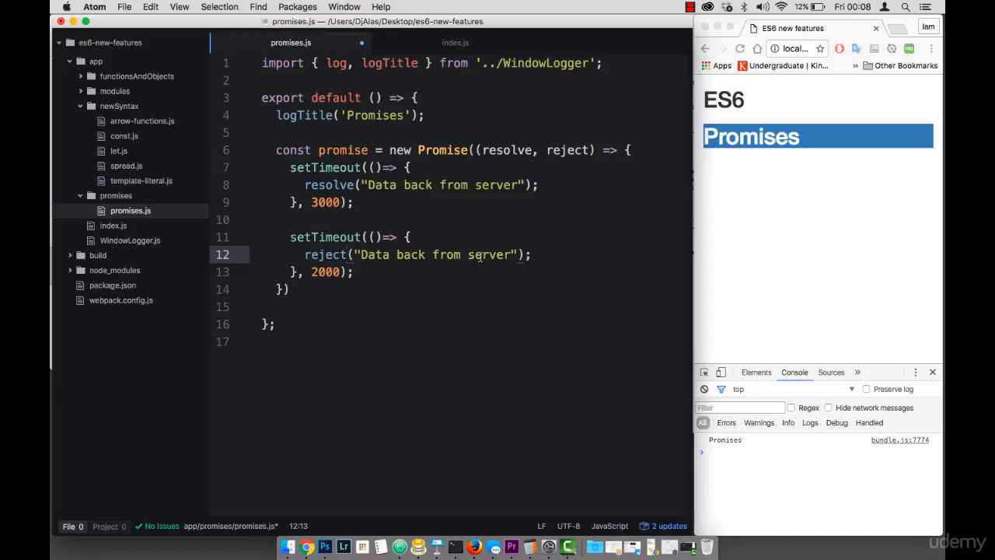
# Change the reject message to "No Data back from server" and add promise.then((response) => { log(response); }).
pyautogui.click(477, 255)
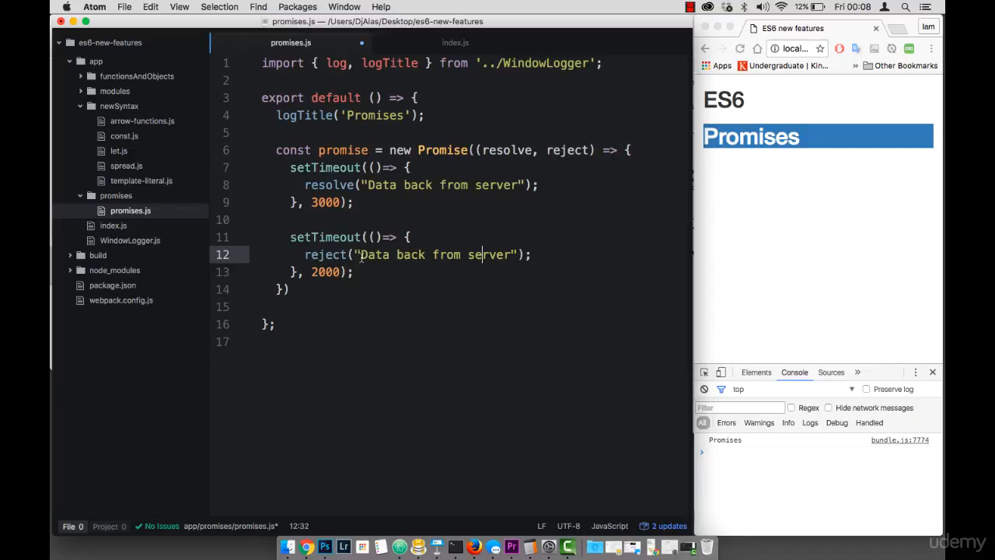
pyautogui.write('No')
pyautogui.click(474, 288)
pyautogui.write(';')
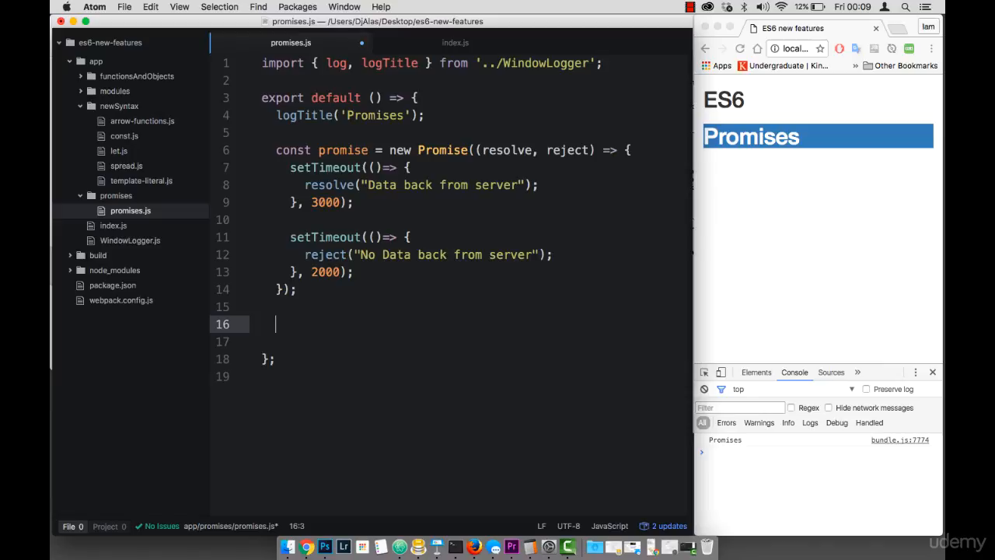
pyautogui.write('promise')
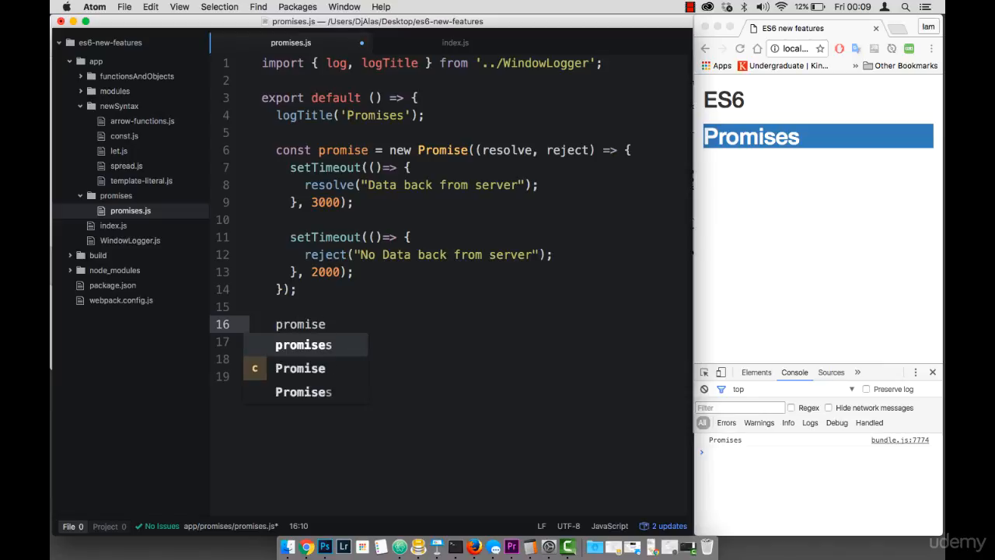
pyautogui.write('.then(')
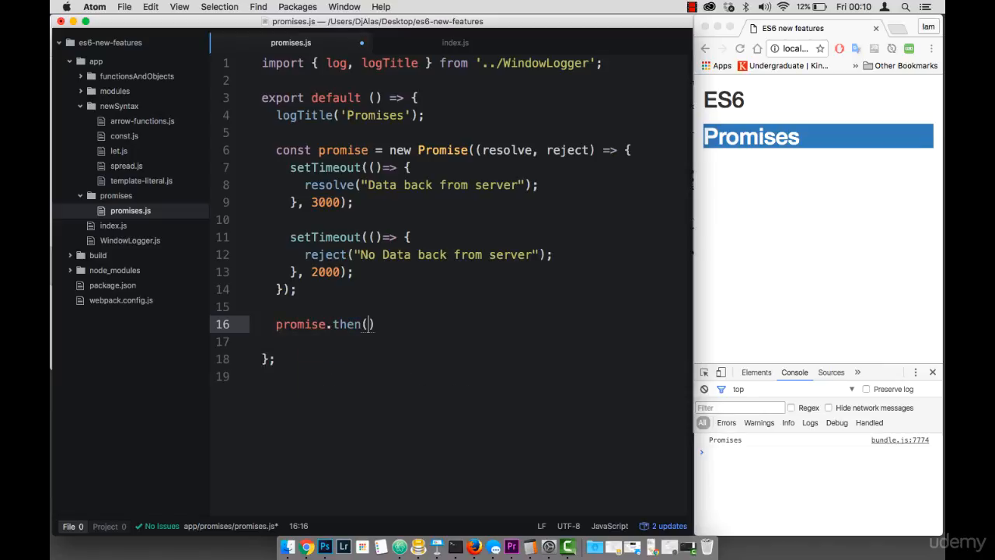
pyautogui.write('(')
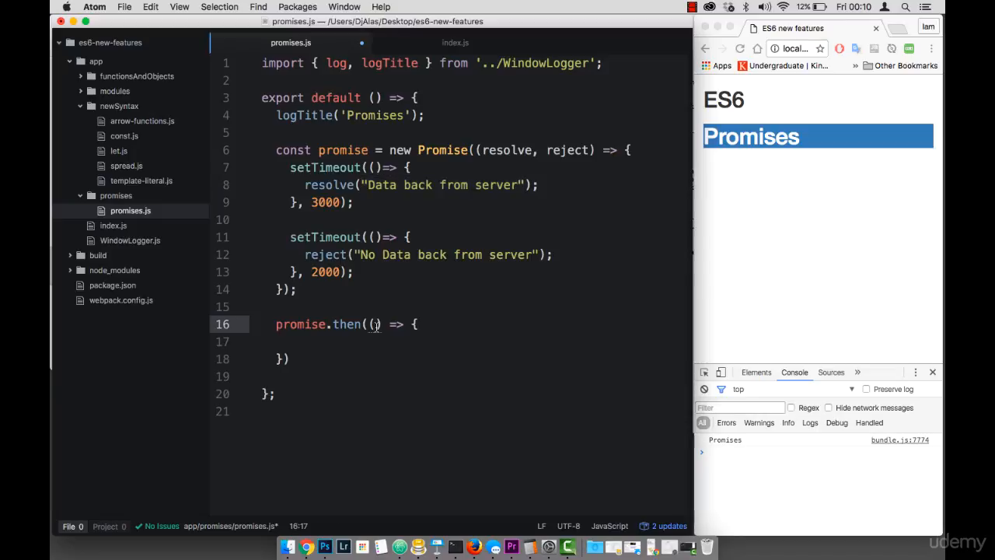
pyautogui.write('response')
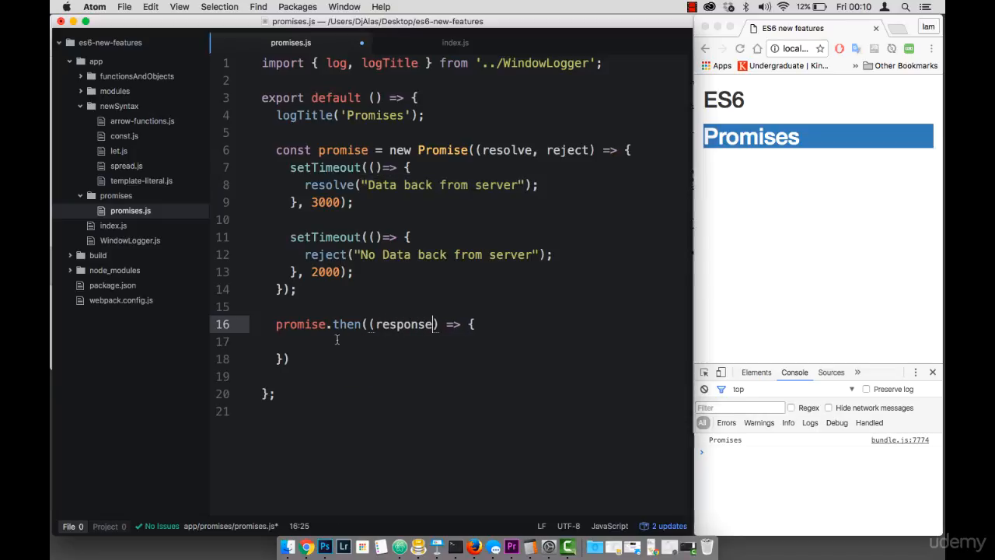
pyautogui.write('log(response);')
pyautogui.click(474, 359)
pyautogui.write('.')
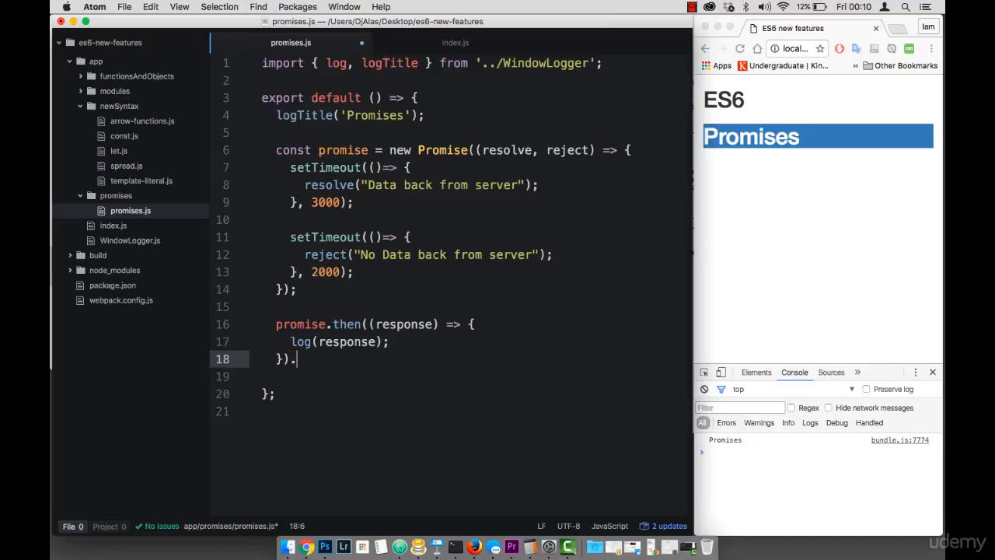
# Chain .catch((error) => { log(error); }) onto the then handler.
pyautogui.write('catch(')
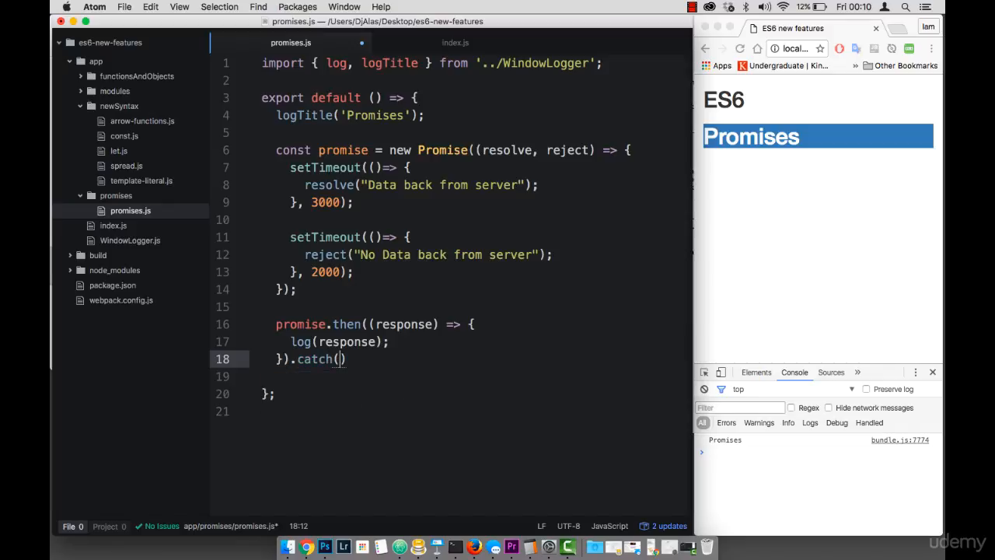
pyautogui.write('(error')
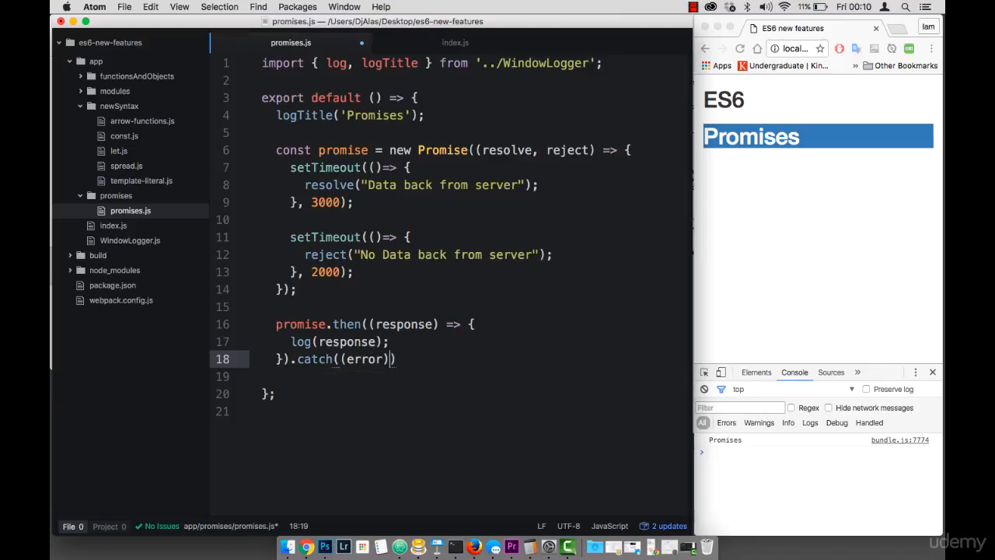
pyautogui.write('=> {')
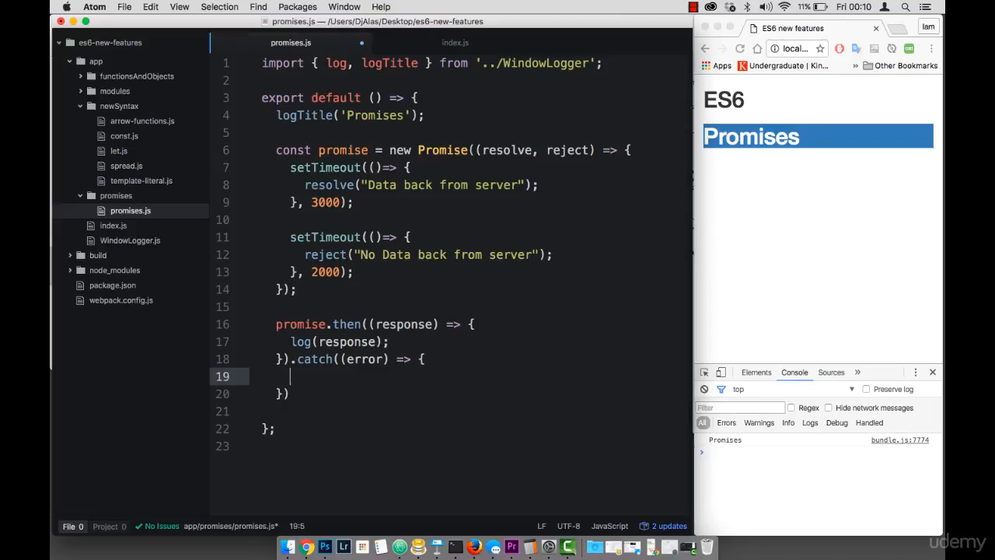
pyautogui.write('log(error);')
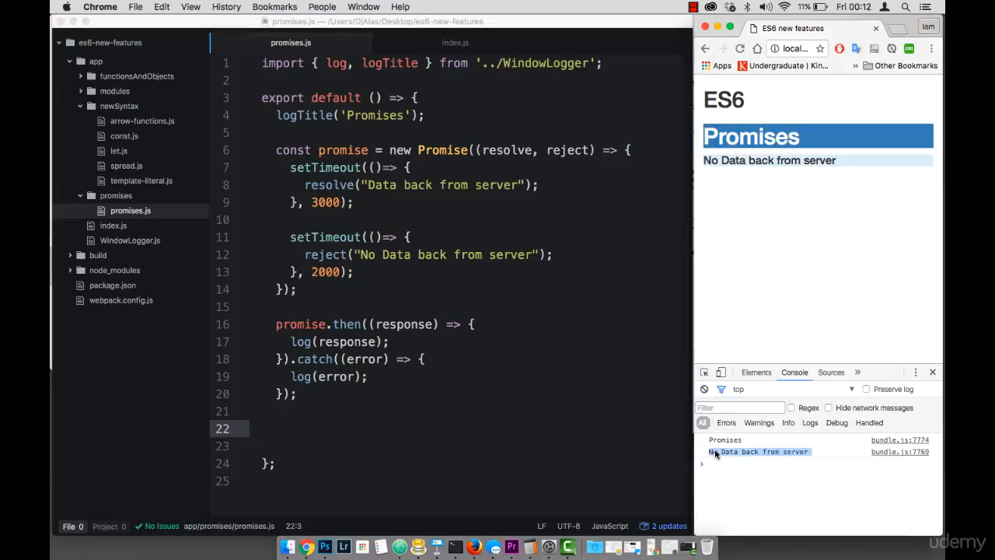
pyautogui.moveTo(754, 451)
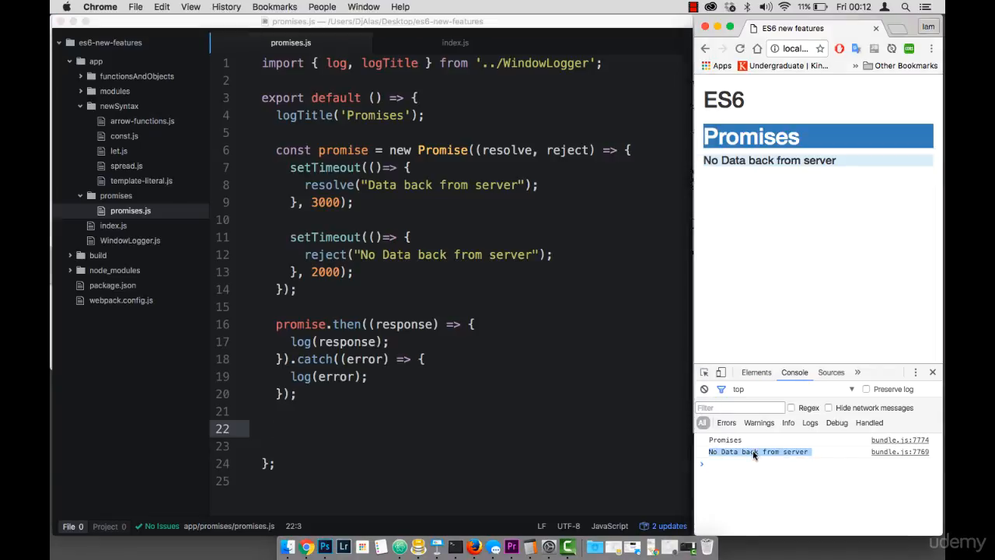
pyautogui.moveTo(389, 298)
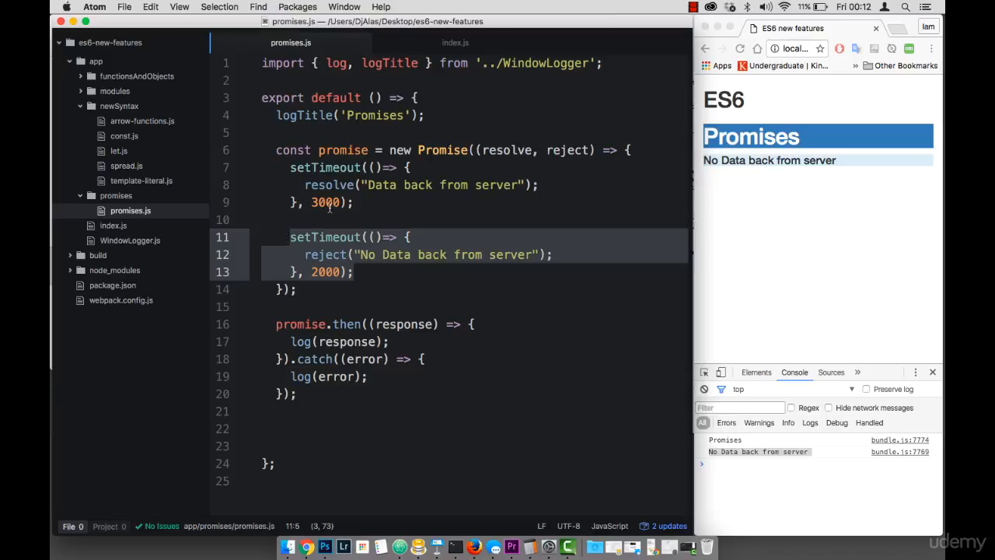
# Change the rejection setTimeout delay from 2000 to 4000 ms so the resolve fires first.
pyautogui.click(325, 202)
pyautogui.write('4')
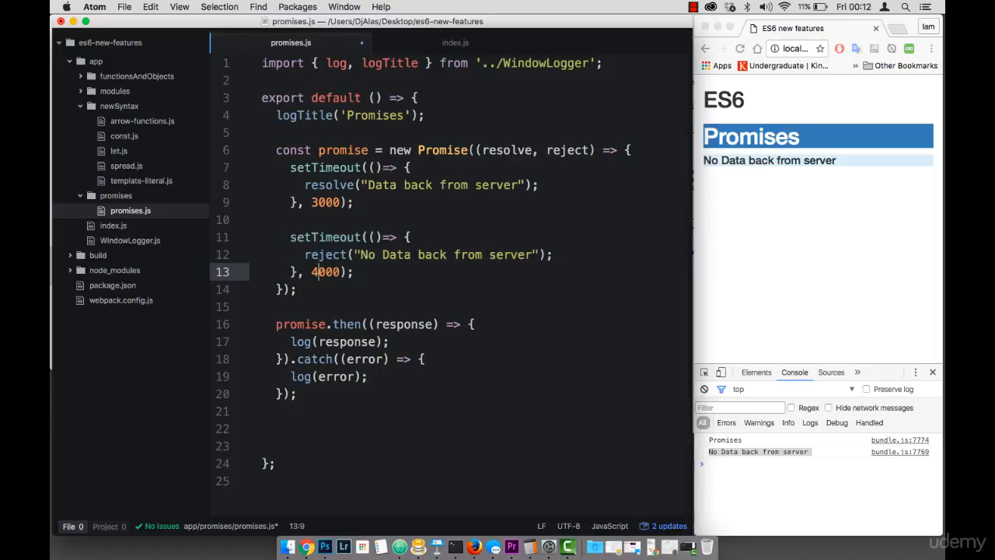
pyautogui.click(354, 270)
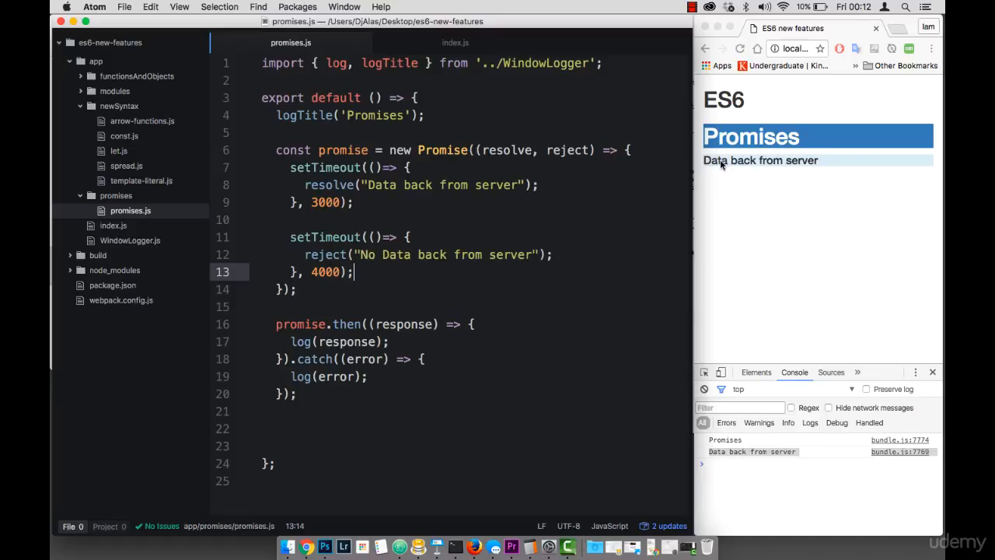
pyautogui.moveTo(795, 168)
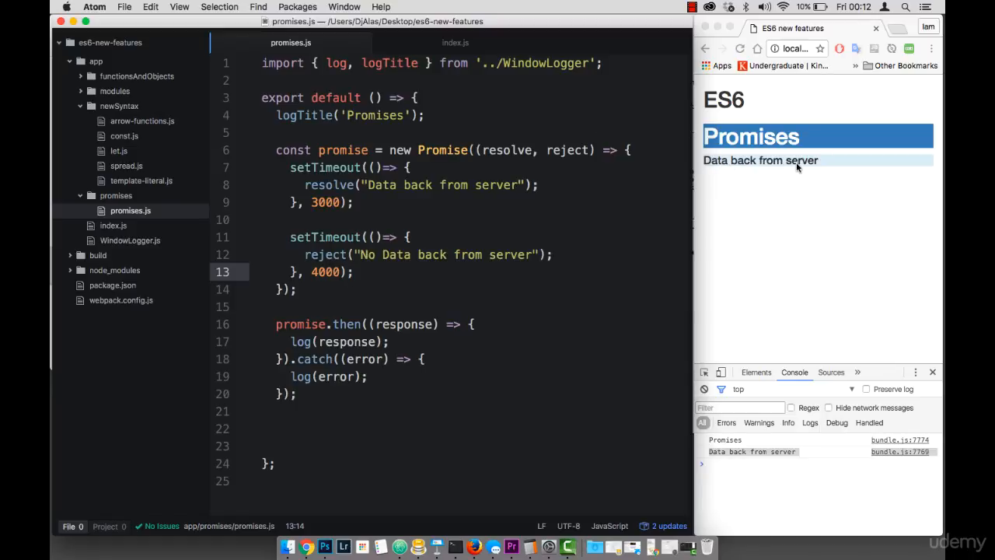